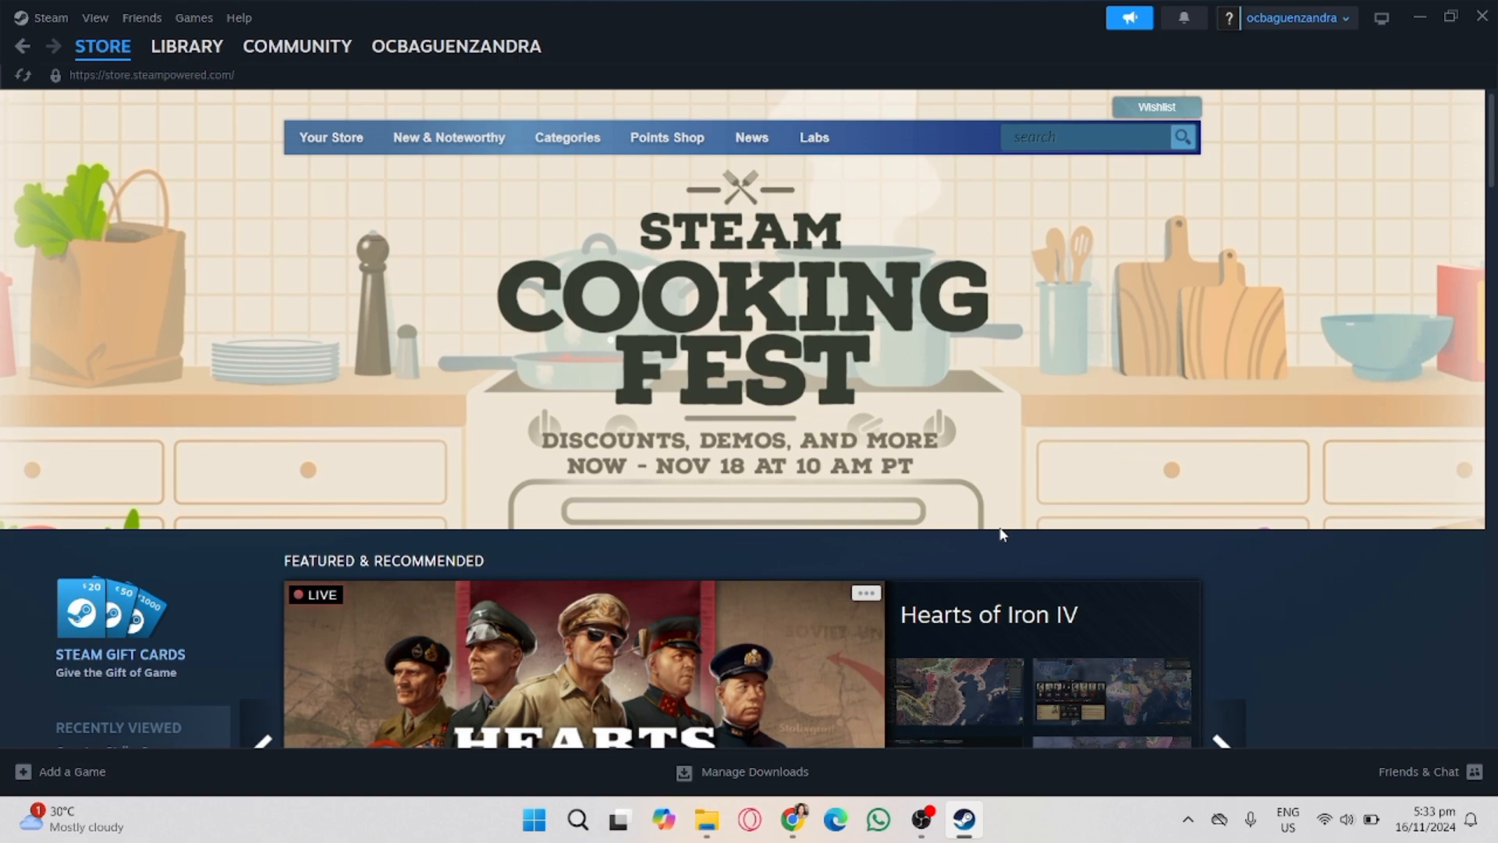
{"action": "mouse_move", "coordinate": [945, 306]}
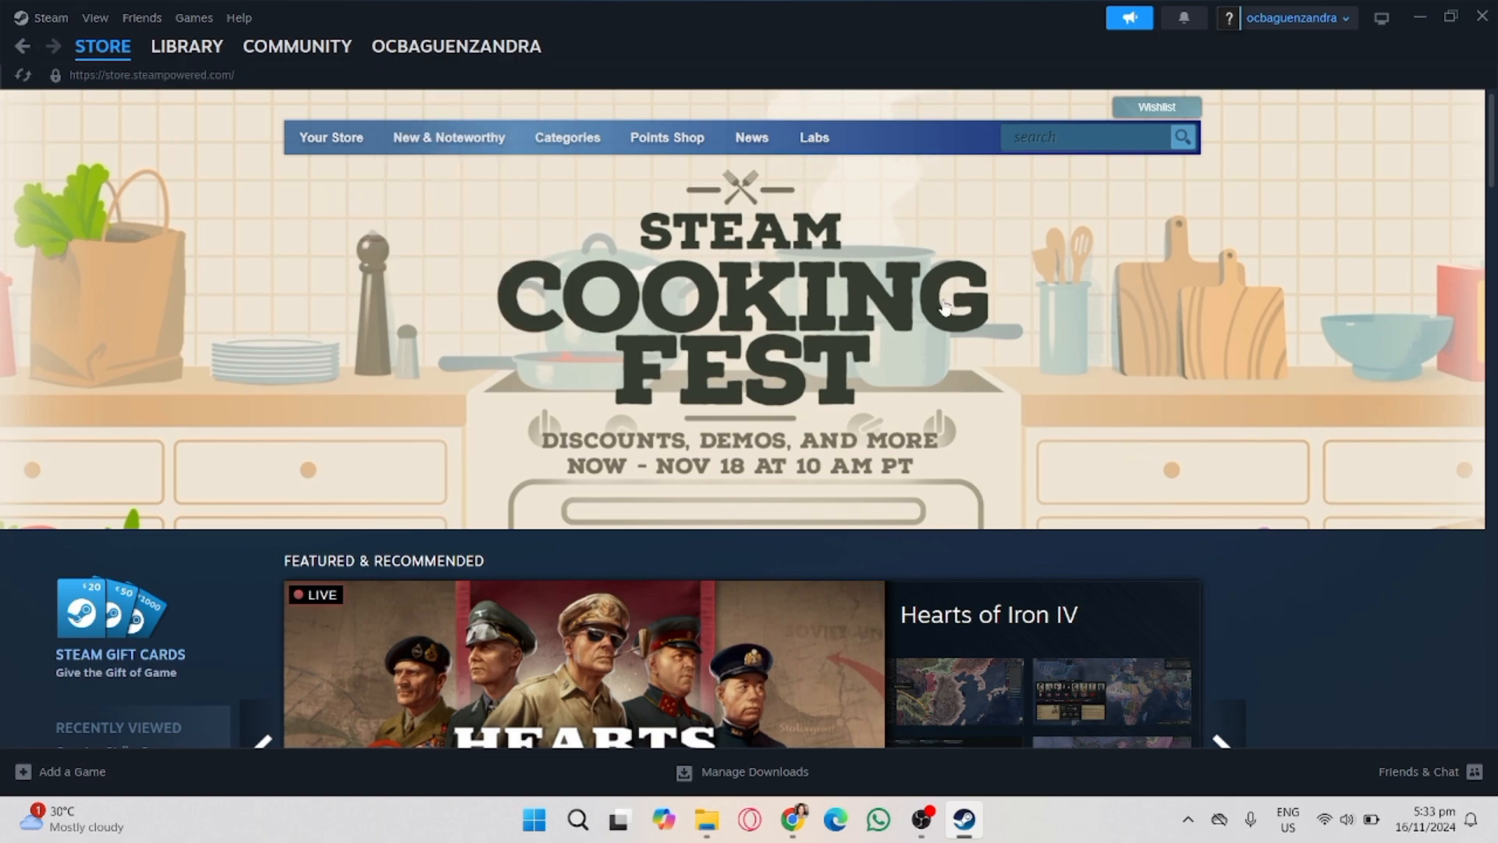
{"action": "mouse_move", "coordinate": [926, 318]}
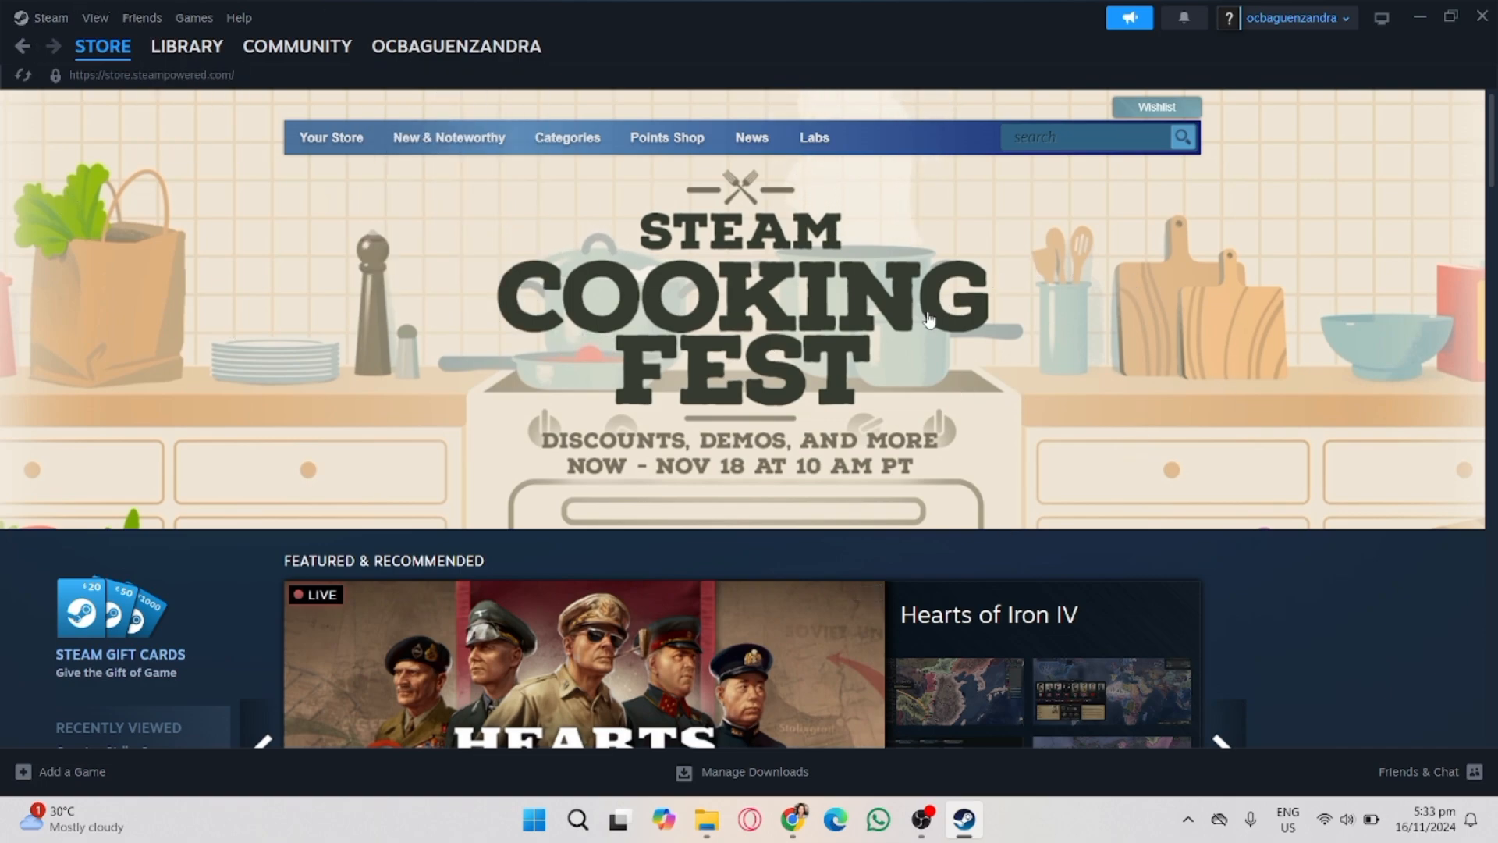
- Find Krunker in the Steam store and review its trailer, description and system requirements
{"action": "left_click", "coordinate": [1089, 137]}
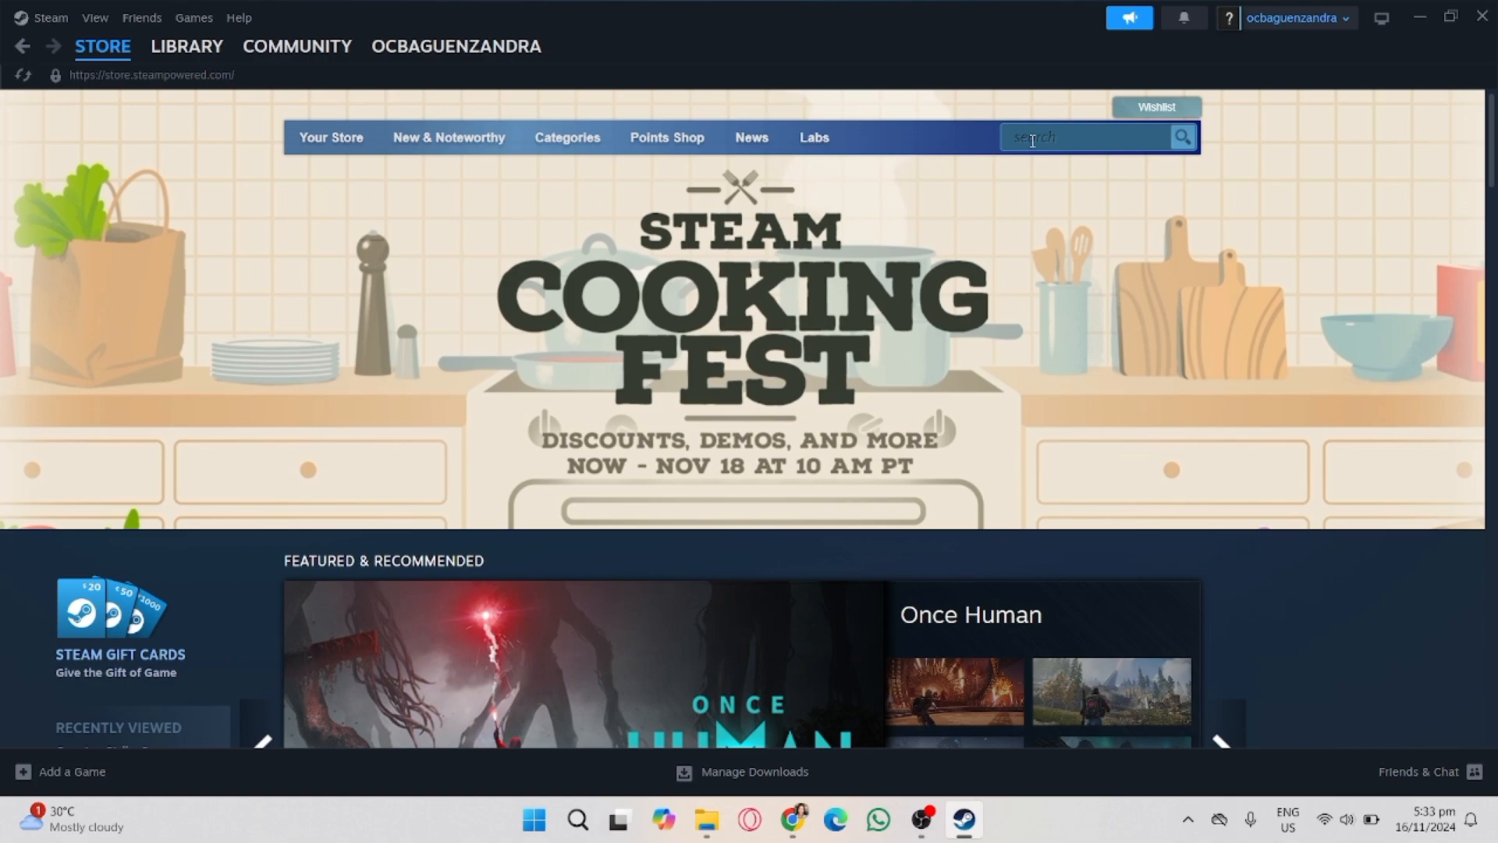
{"action": "left_click", "coordinate": [1089, 138]}
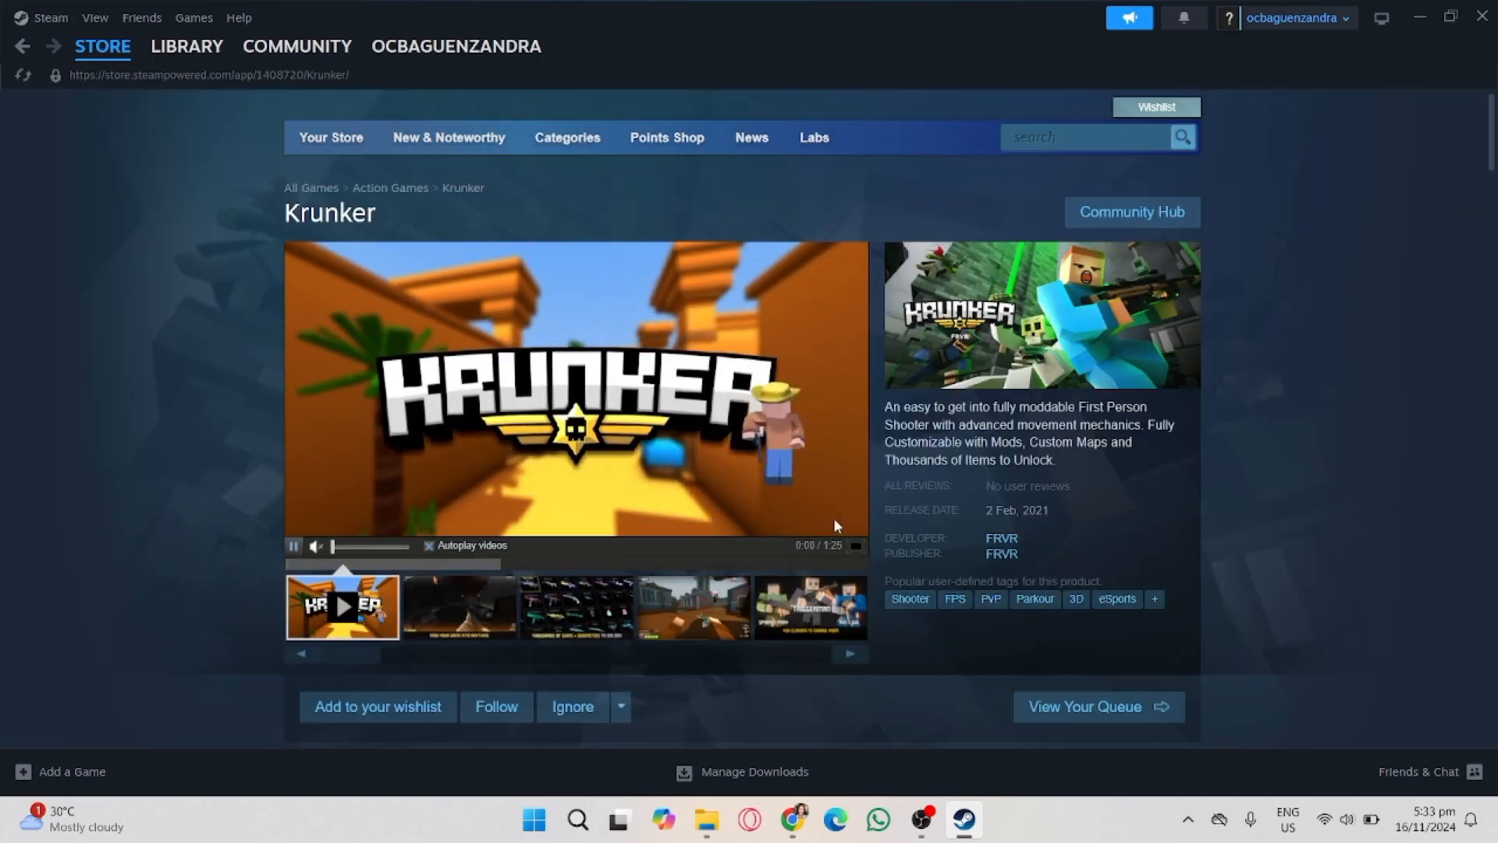
{"action": "scroll", "scroll_direction": "down", "scroll_amount": 3}
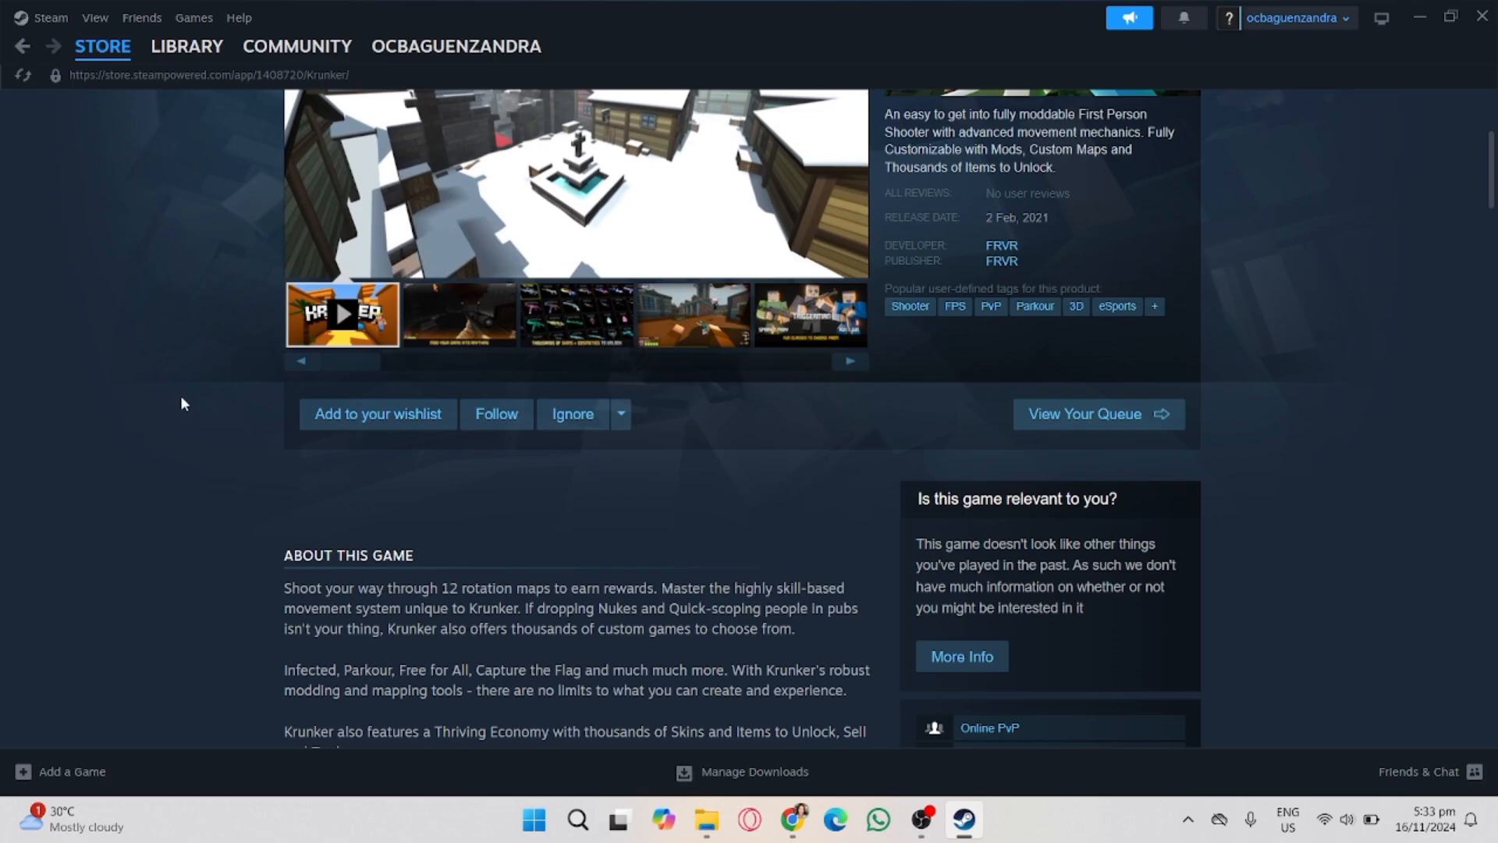
{"action": "scroll", "scroll_direction": "down", "scroll_amount": 3}
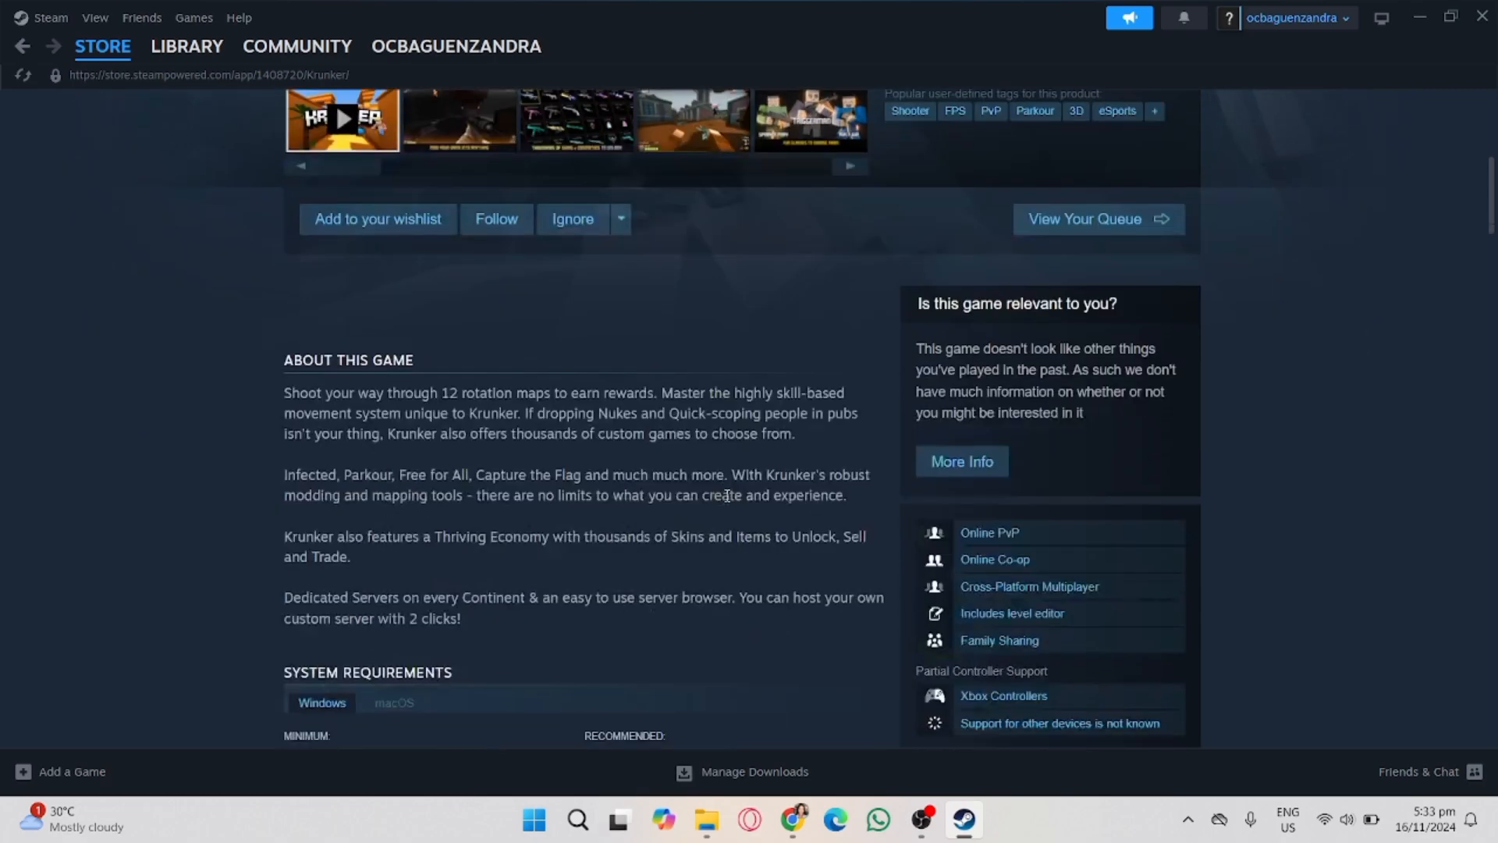
{"action": "scroll", "scroll_direction": "down", "scroll_amount": 3}
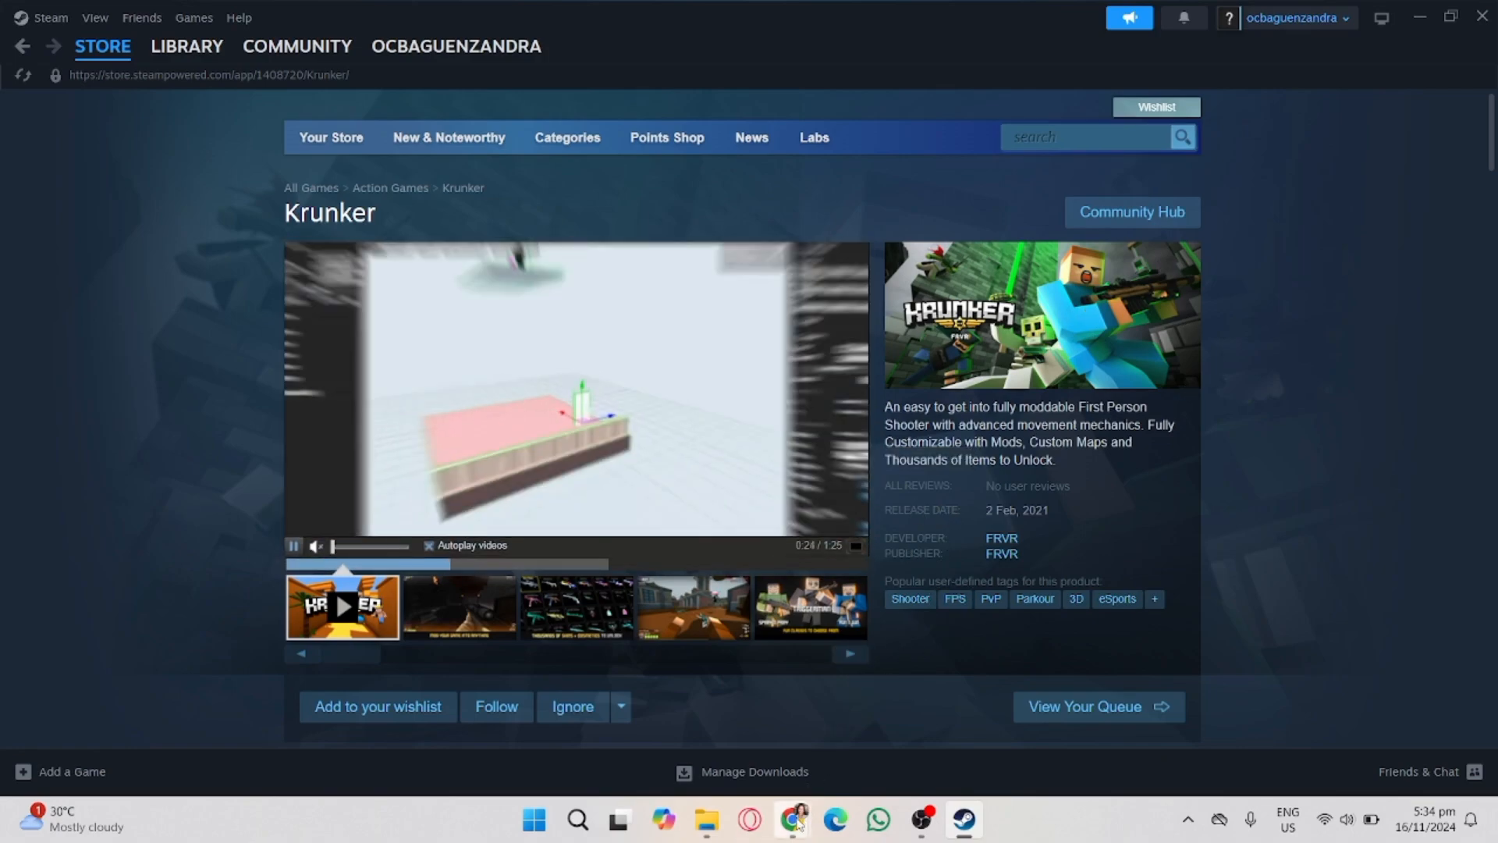
- In Chrome, run a Google search for 'krunker download'
{"action": "left_click", "coordinate": [793, 819]}
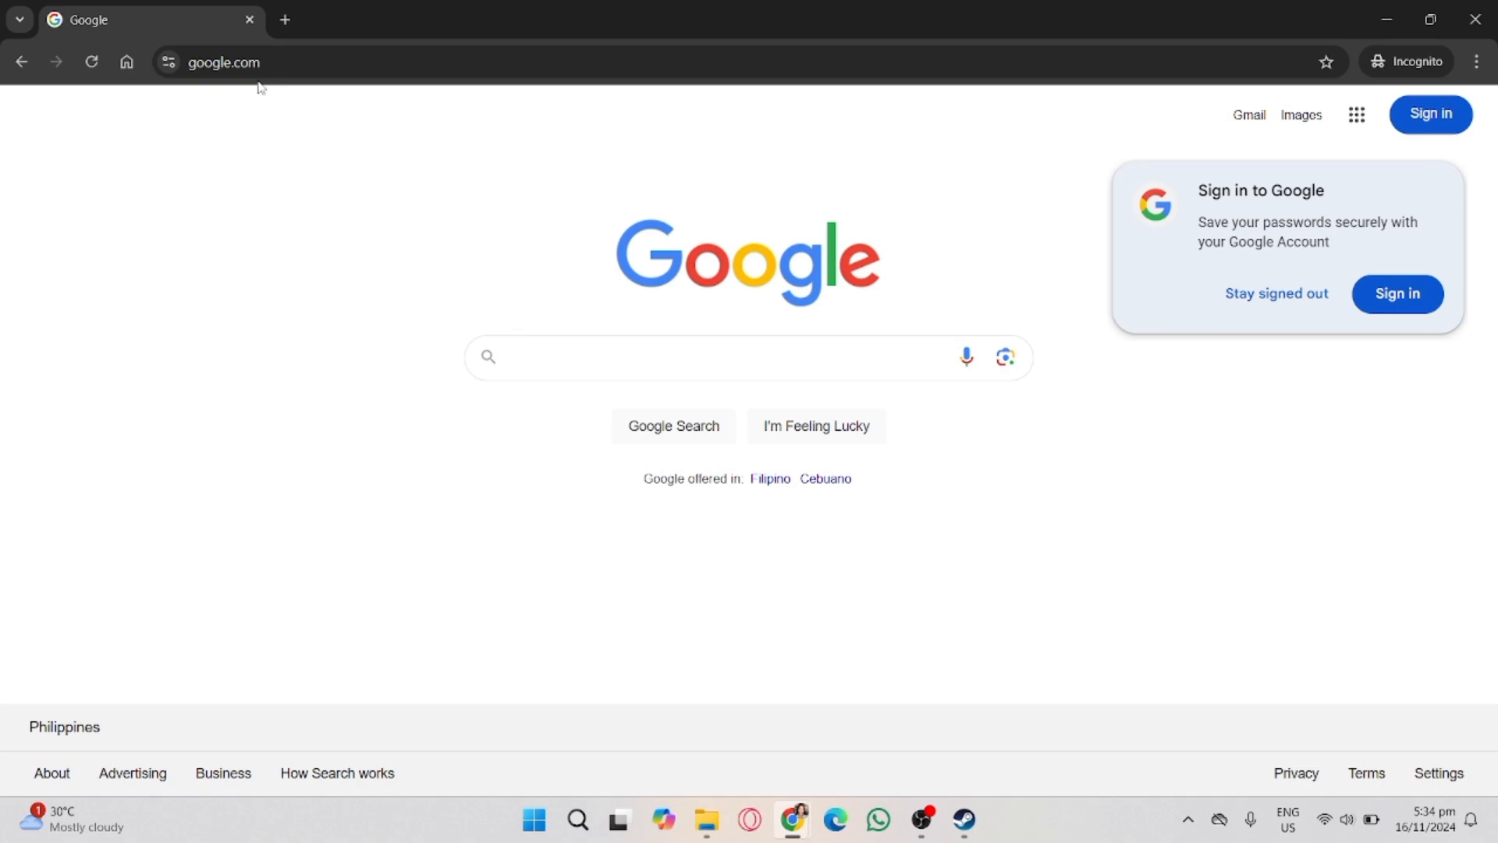
{"action": "left_click", "coordinate": [707, 355]}
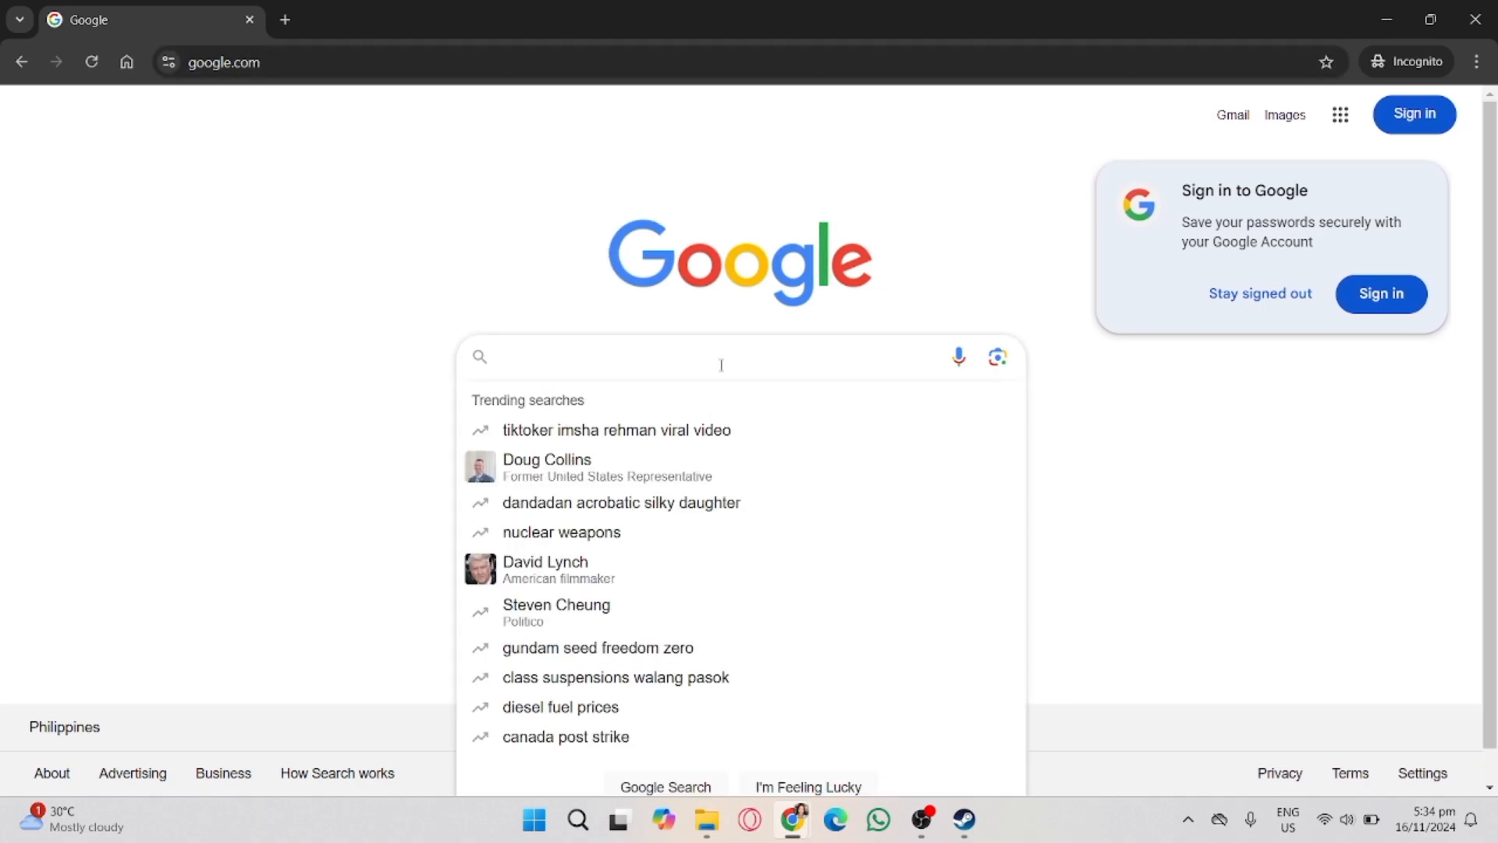
{"action": "type", "text": "krunke"}
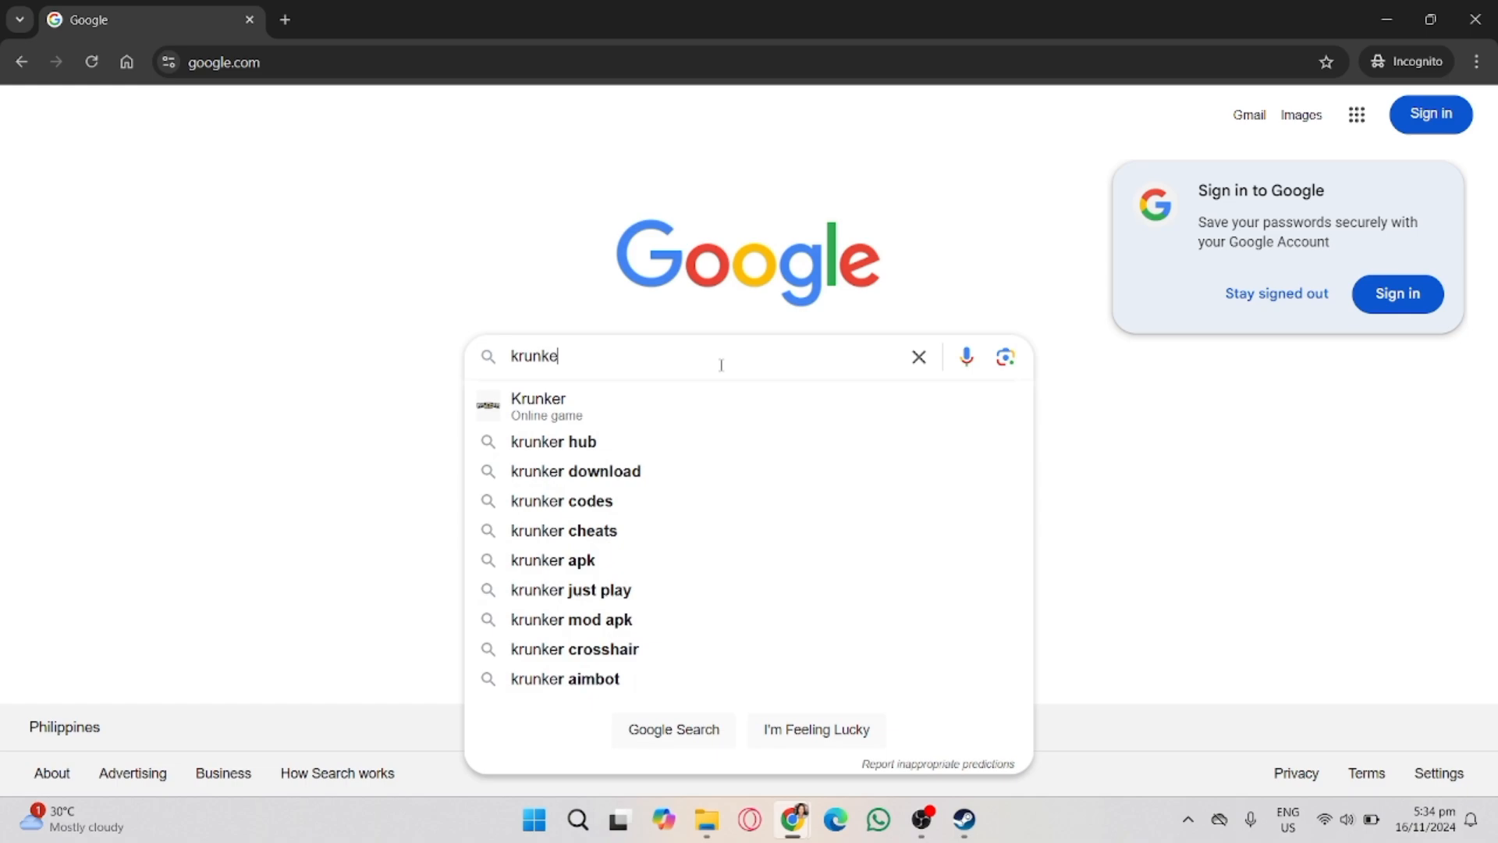
{"action": "left_click", "coordinate": [576, 470]}
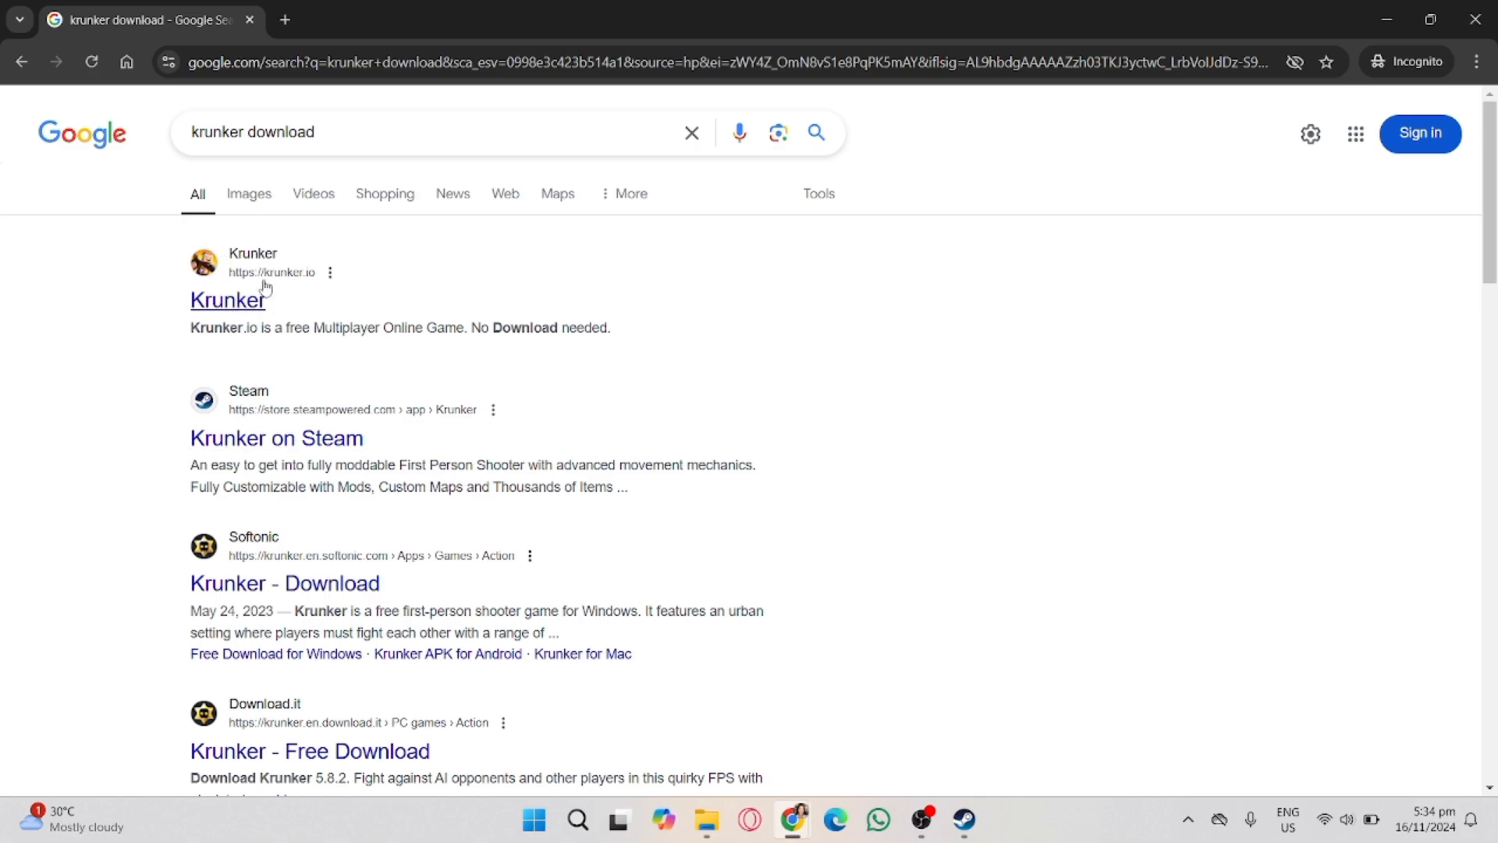
- Scroll the krunker download results down to the Softonic 'Krunker - Download' listing
{"action": "scroll", "scroll_direction": "down", "scroll_amount": 3}
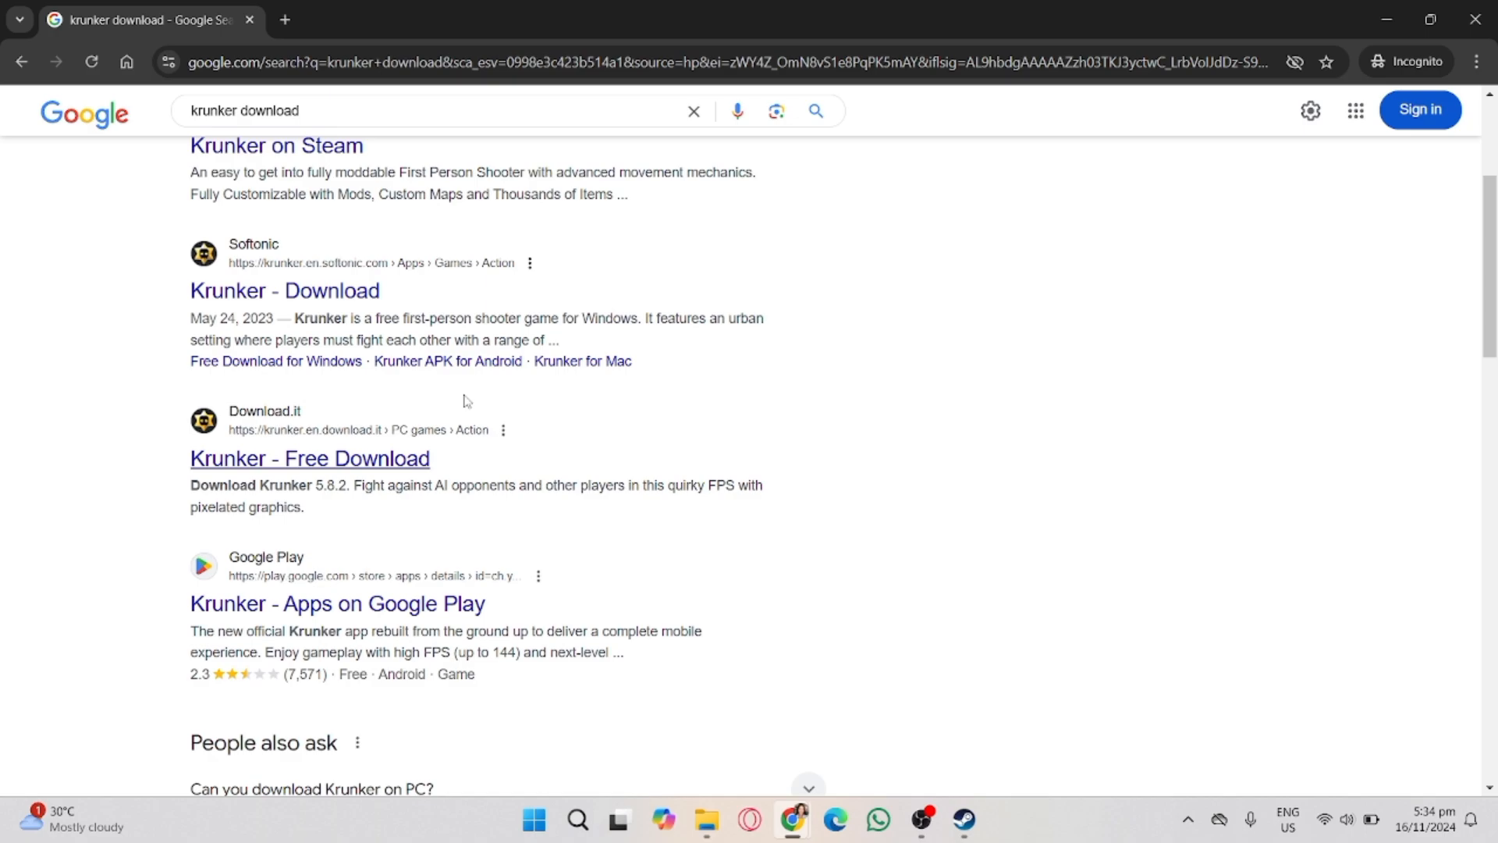
{"action": "scroll", "scroll_direction": "down", "scroll_amount": 3}
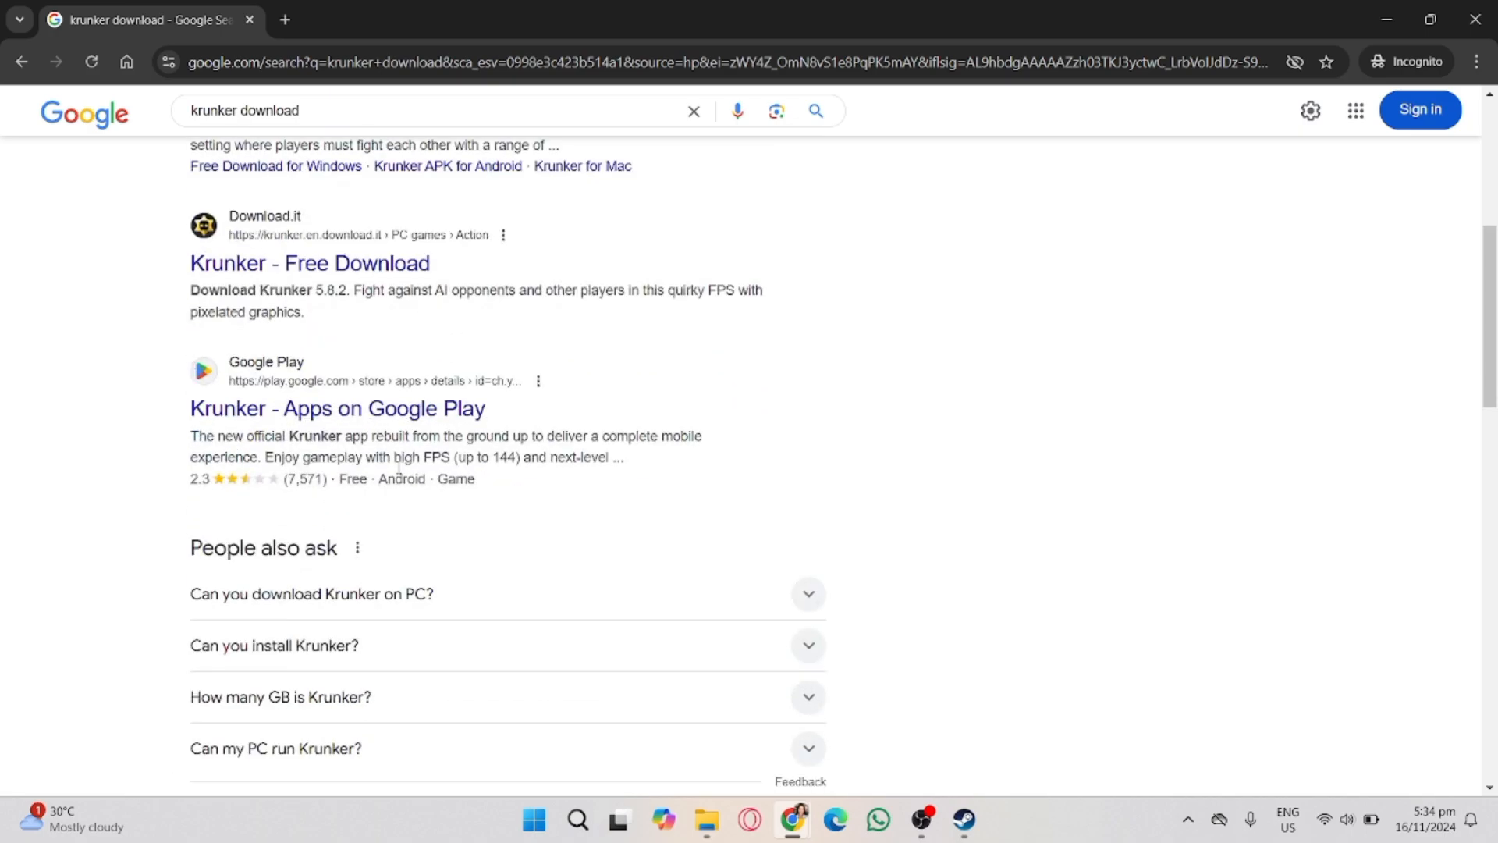
{"action": "mouse_move", "coordinate": [440, 477]}
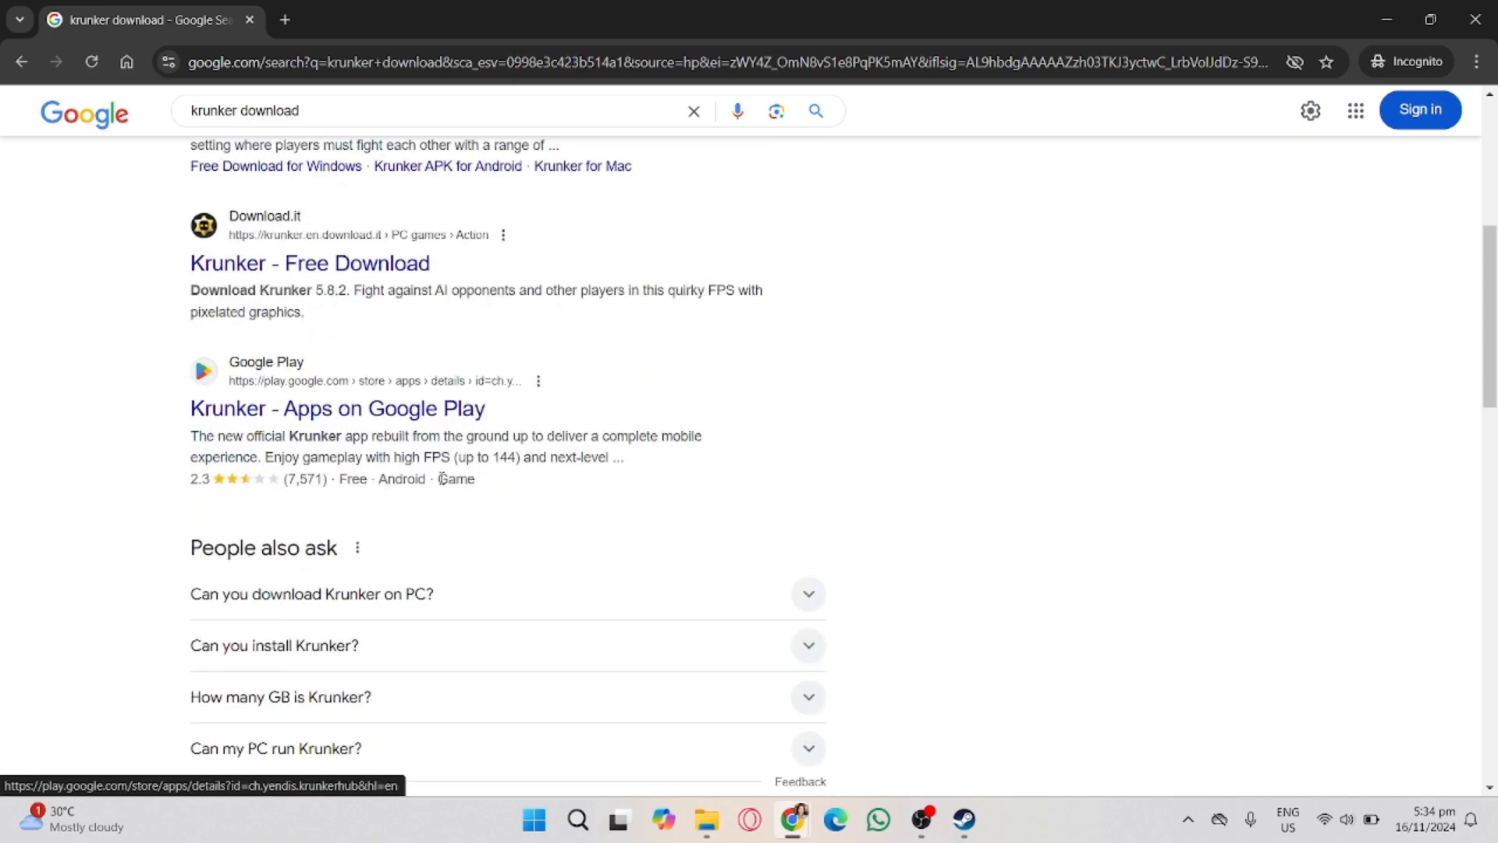
{"action": "scroll", "scroll_direction": "down", "scroll_amount": 3}
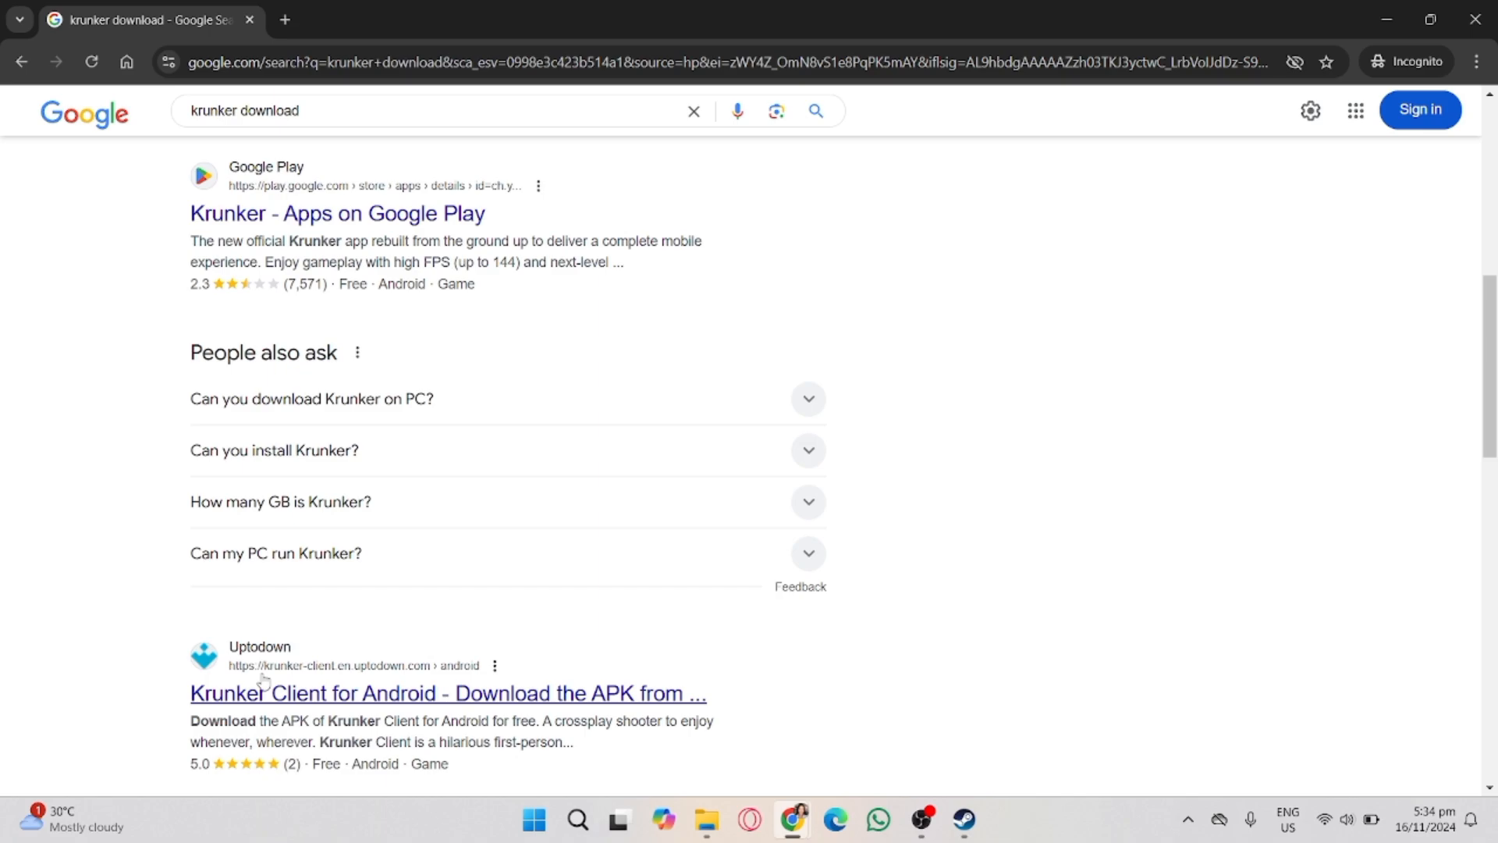
{"action": "mouse_move", "coordinate": [290, 669]}
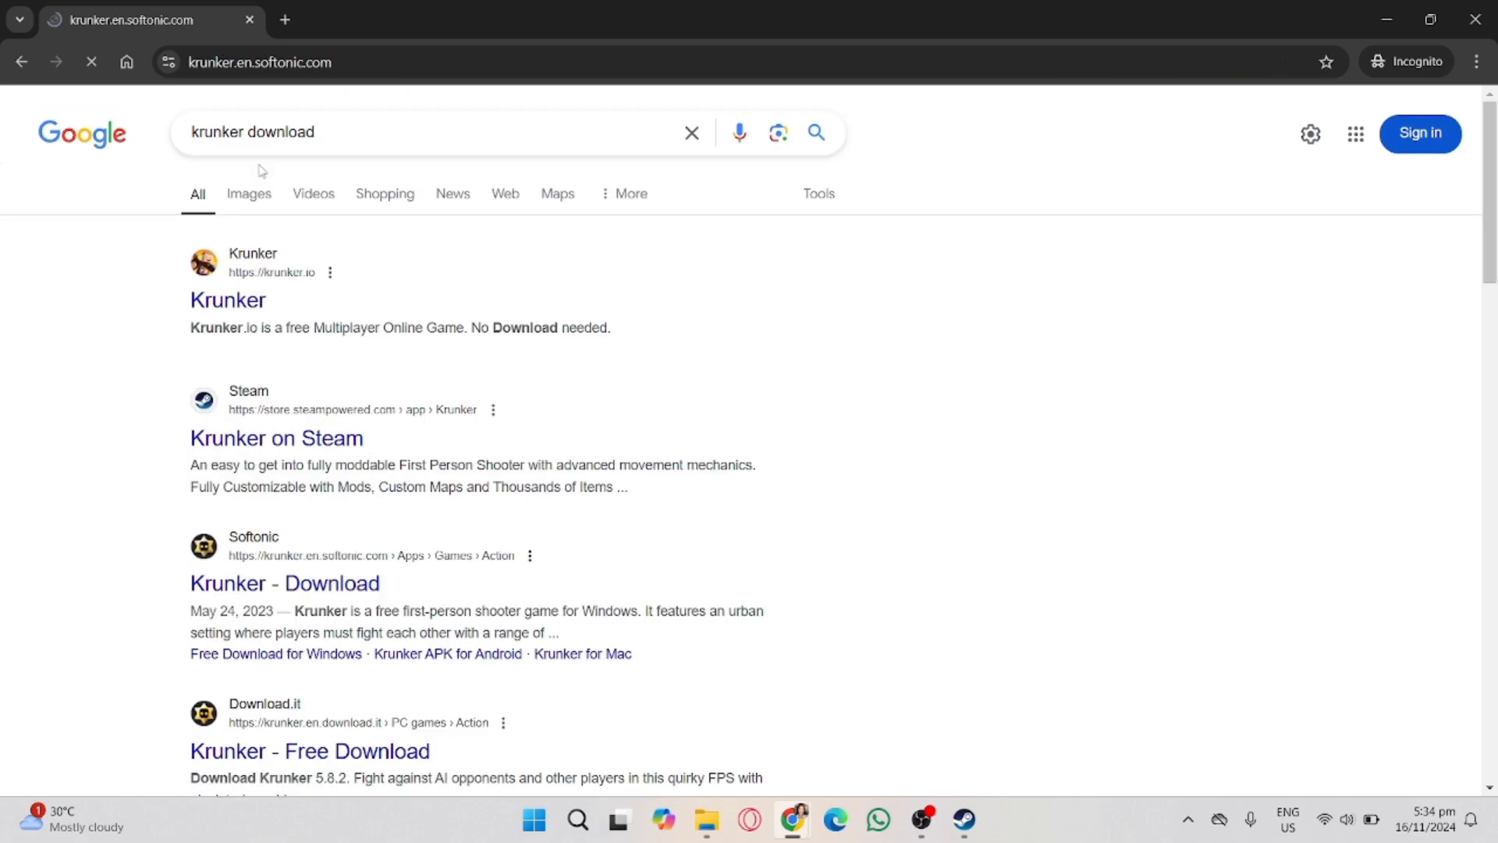
- Download Krunker for Windows from Softonic and launch the installer from Chrome's downloads
{"action": "left_click", "coordinate": [284, 582]}
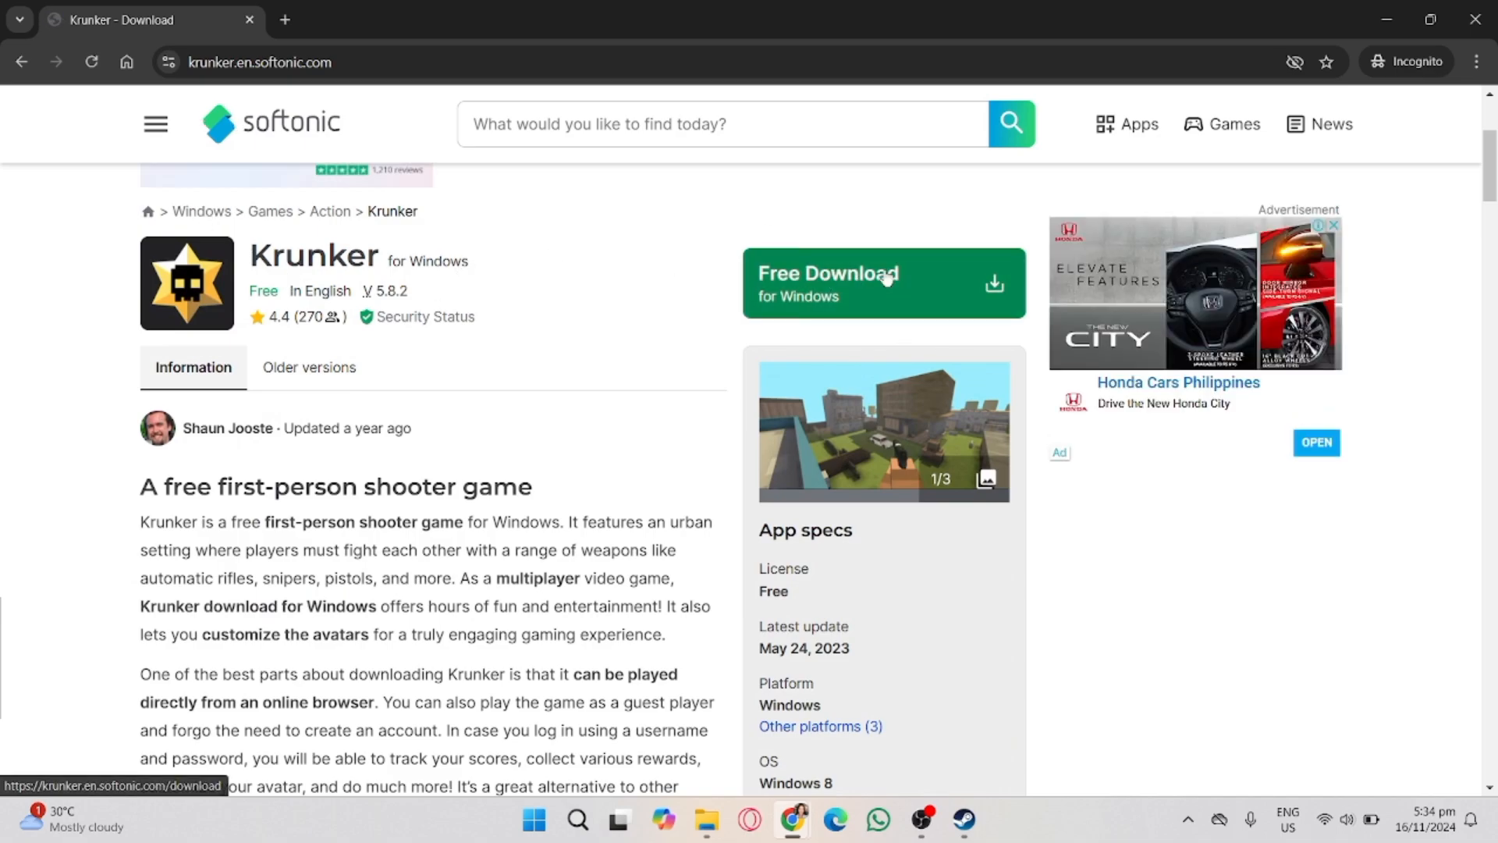
{"action": "left_click", "coordinate": [881, 282]}
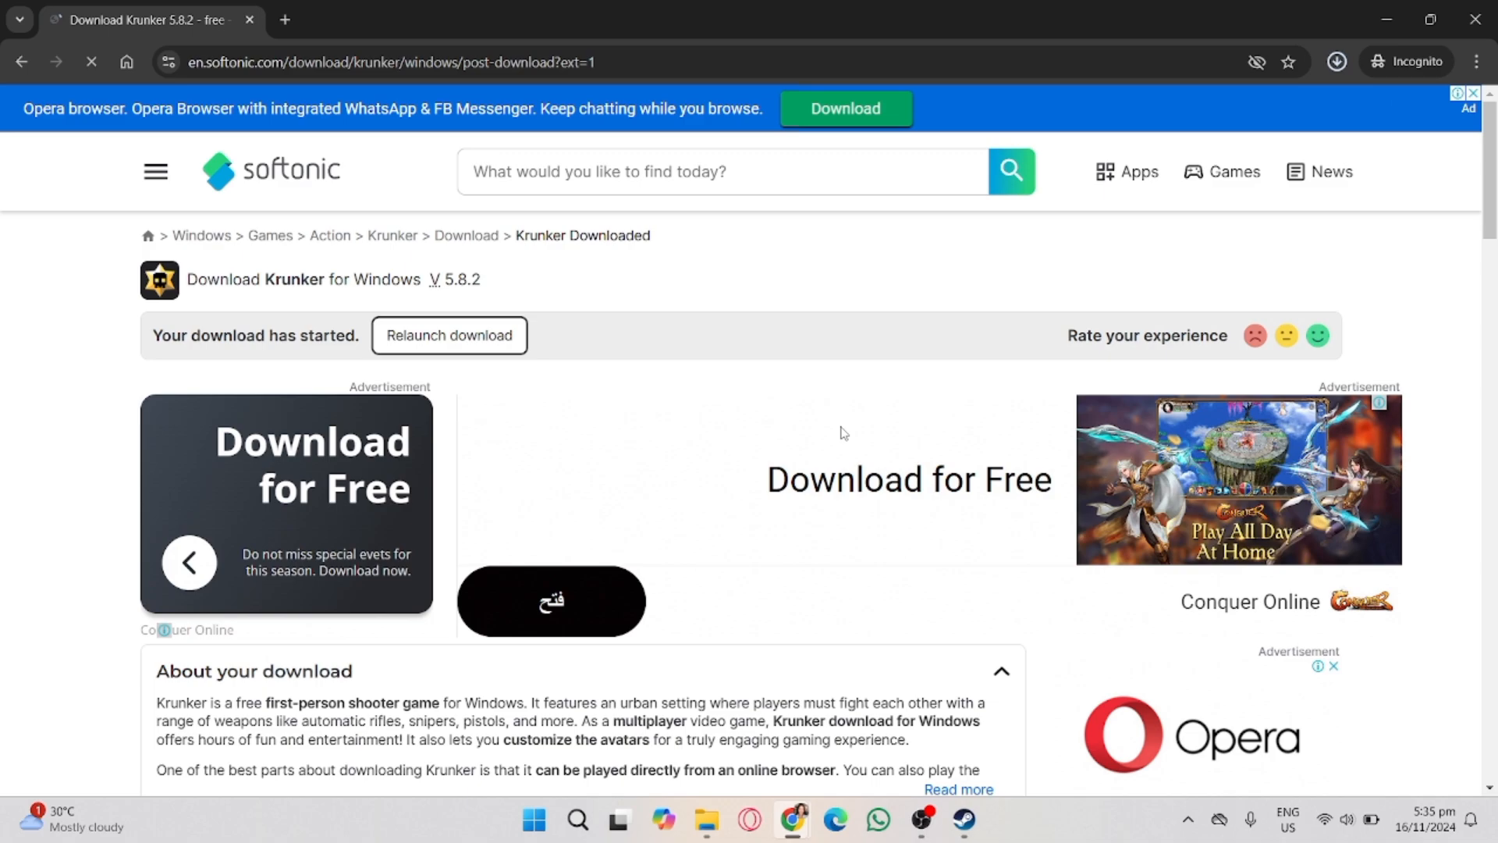
{"action": "left_click", "coordinate": [1336, 63]}
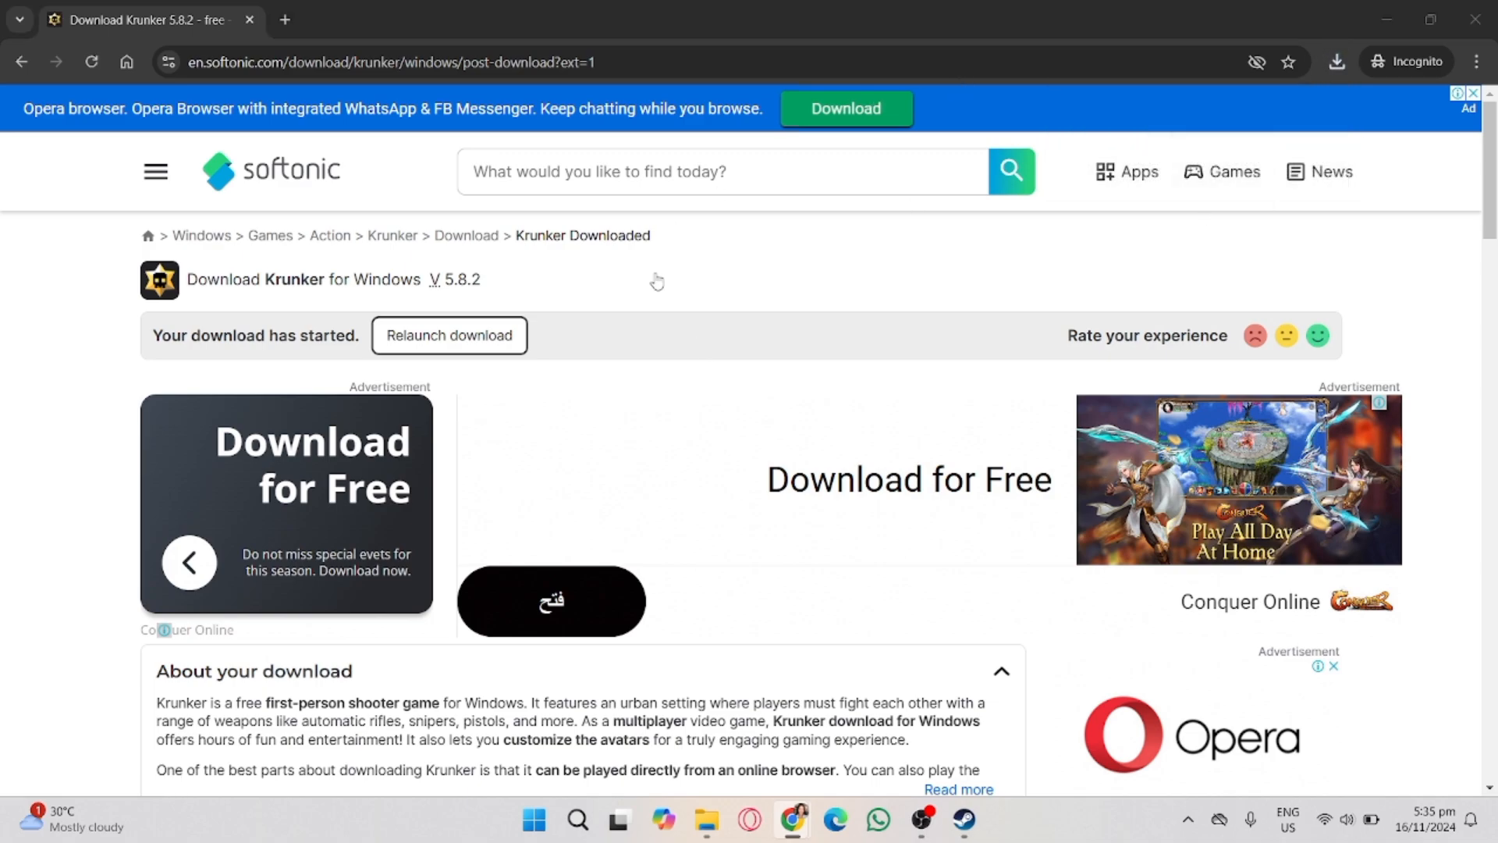
{"action": "left_click", "coordinate": [750, 396]}
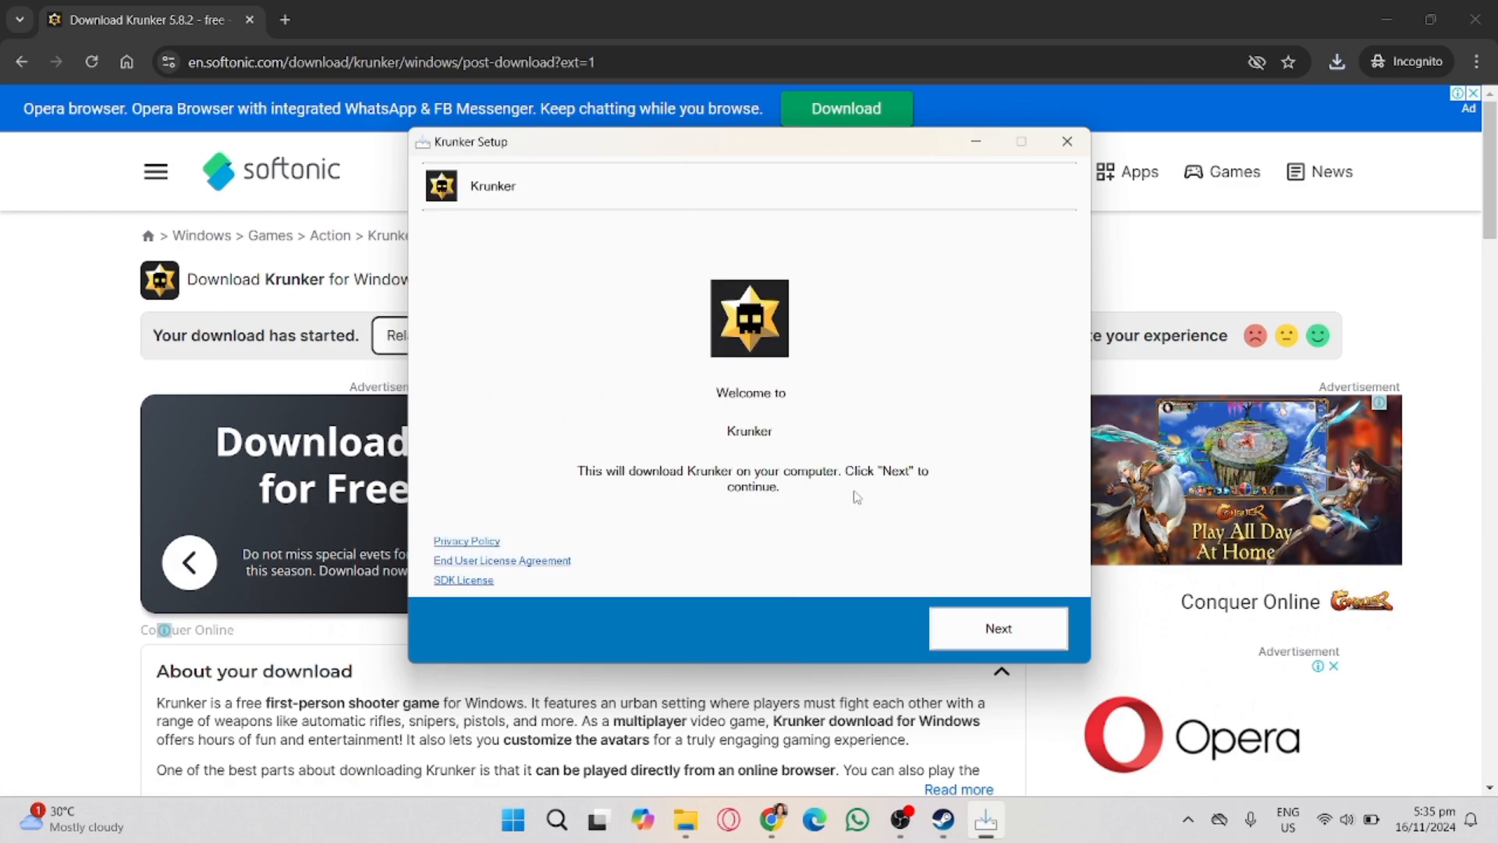
- Install the Official Krunker.io Client to the default folder and finish setup with Run checked
{"action": "left_click", "coordinate": [997, 628]}
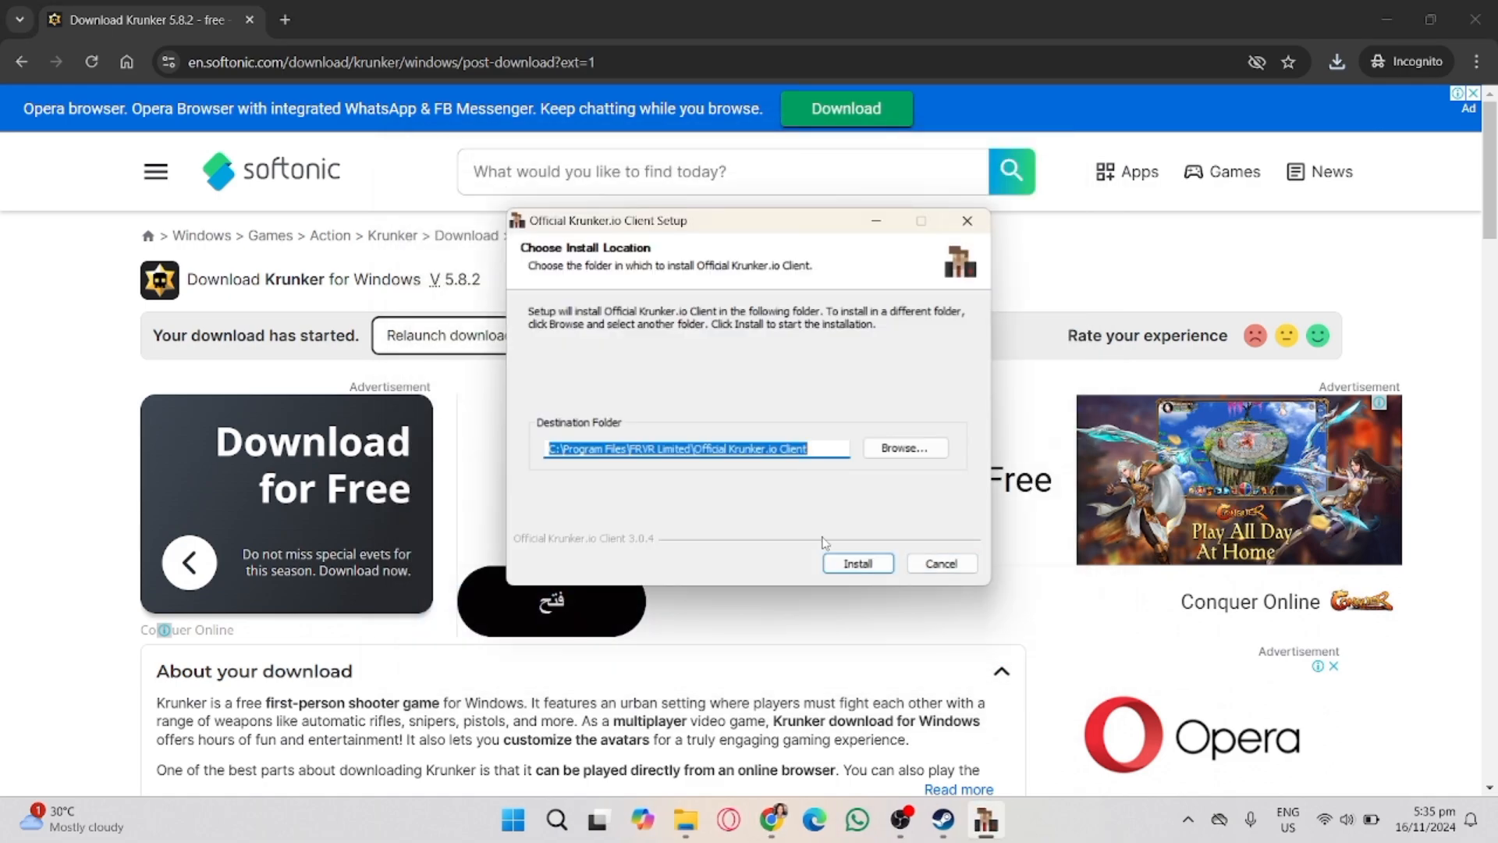
{"action": "left_click", "coordinate": [856, 563]}
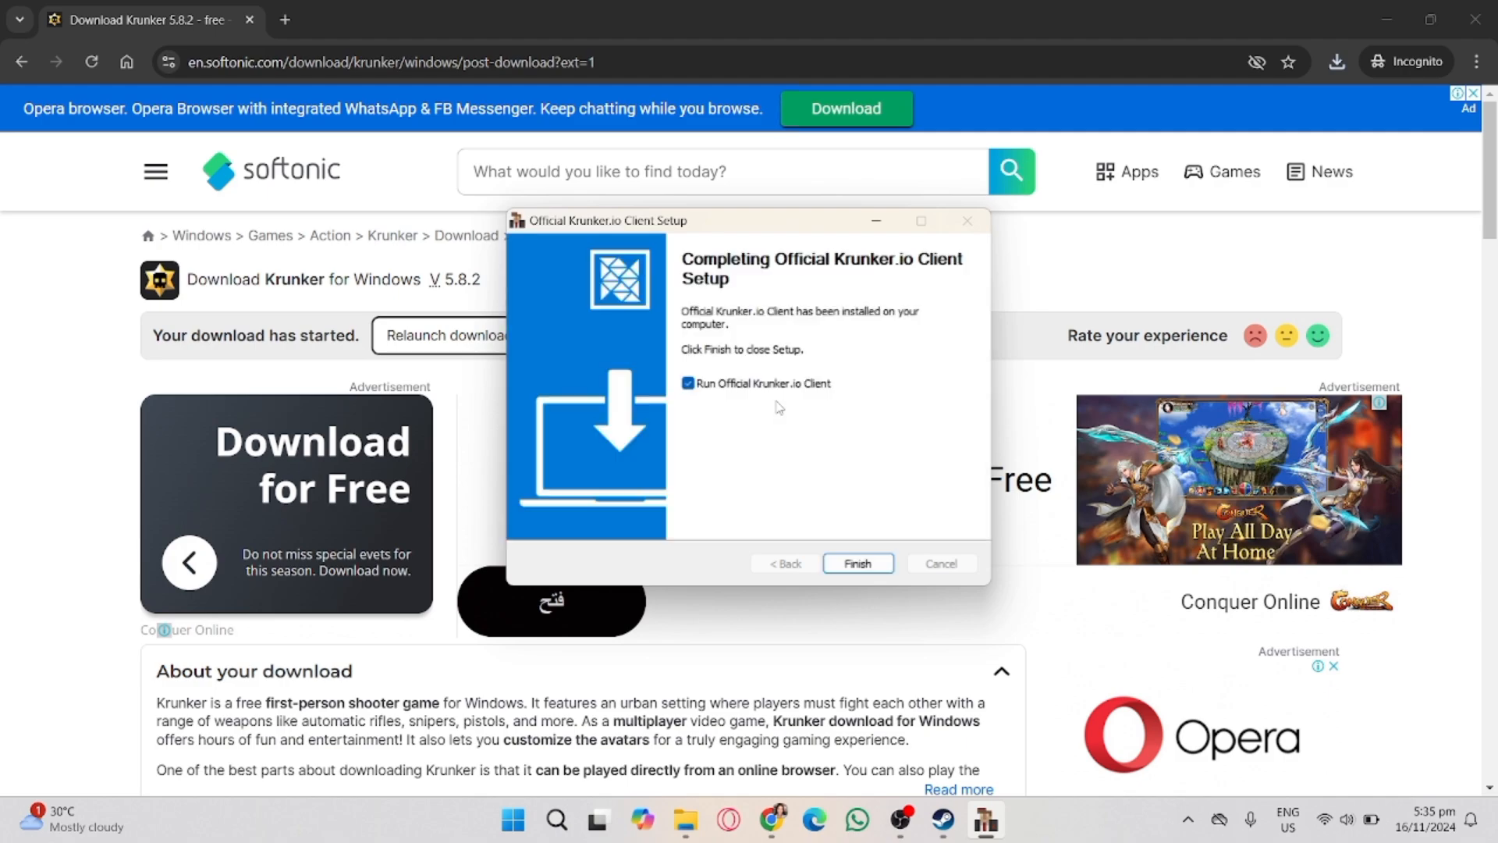
{"action": "left_click", "coordinate": [857, 564]}
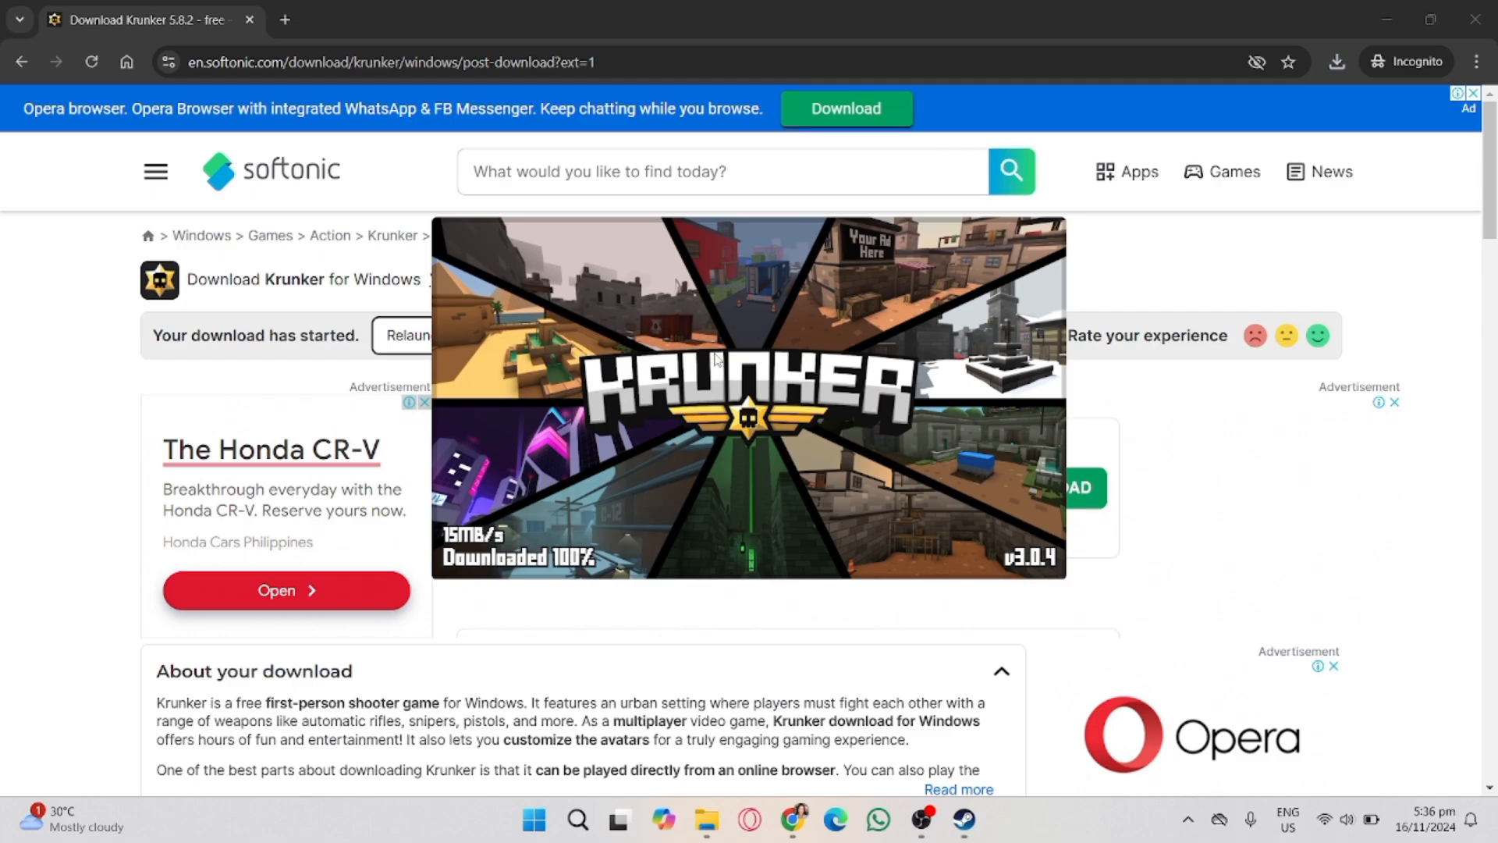
{"action": "left_click", "coordinate": [964, 827]}
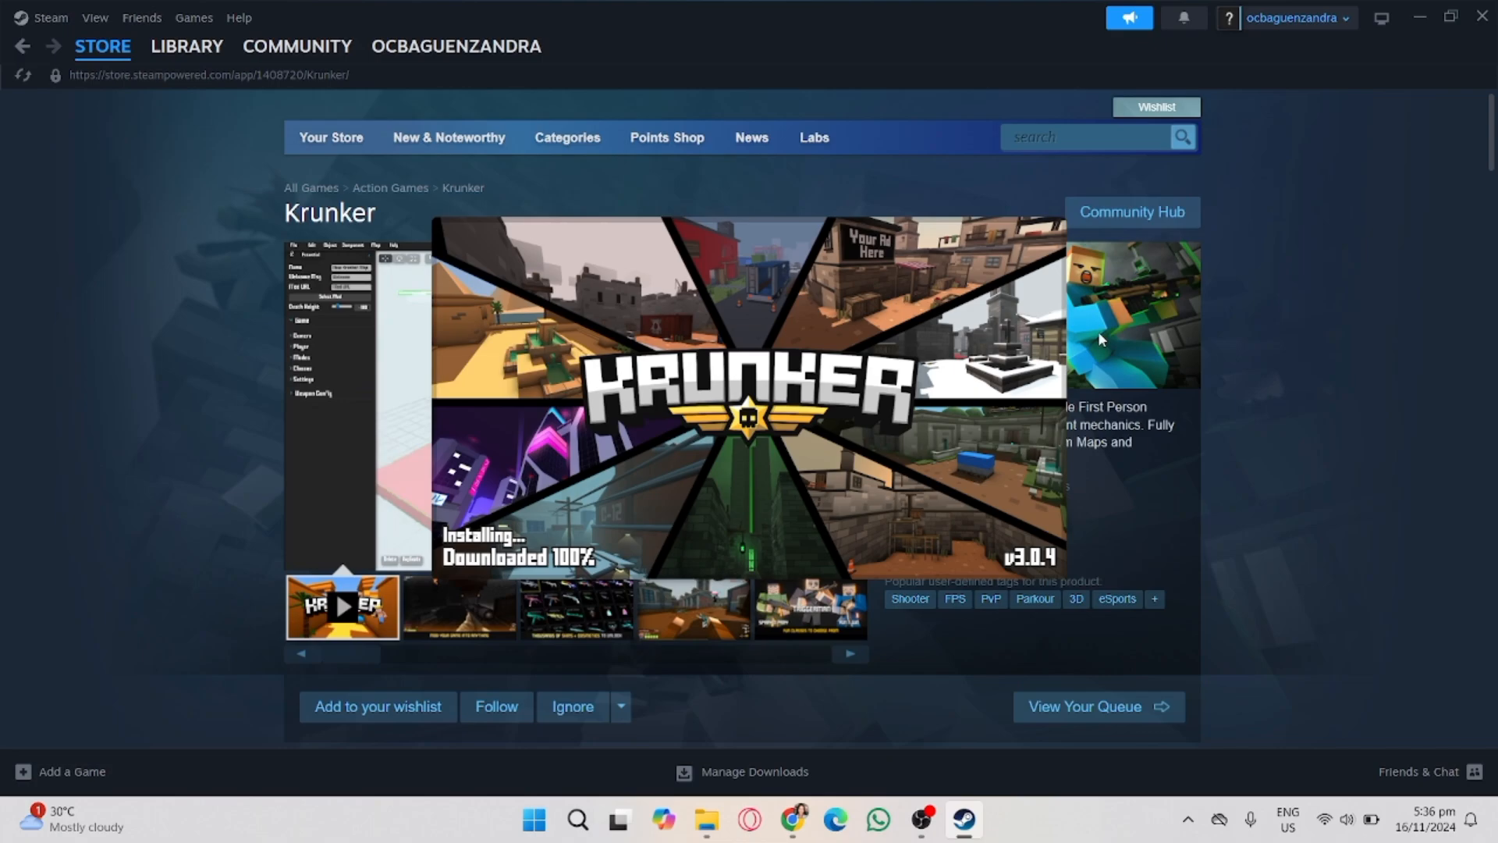